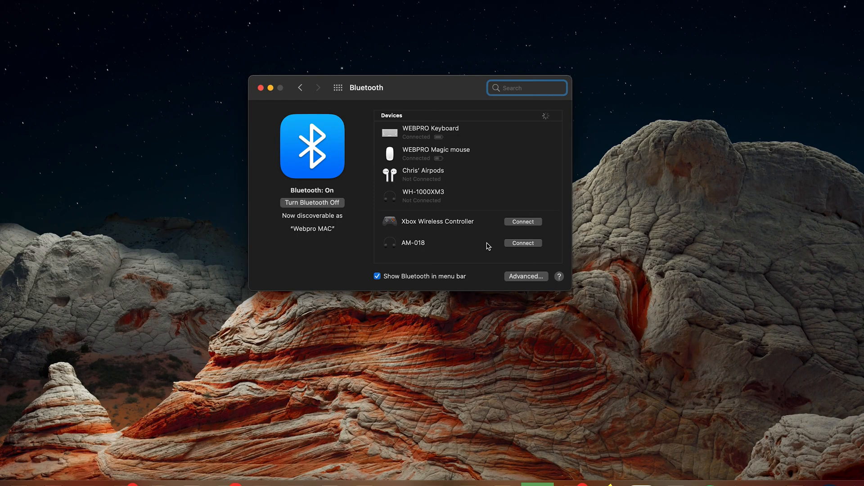
mouse_move(519, 219)
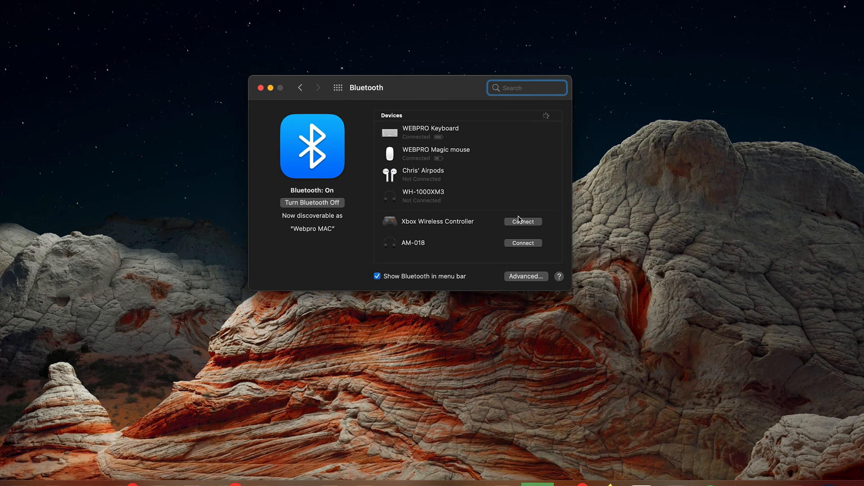
mouse_move(449, 225)
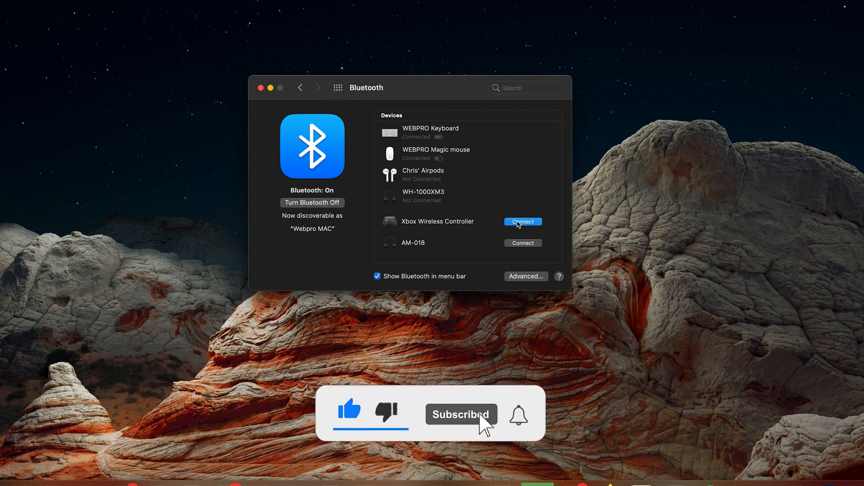
Step: Connect the Xbox Wireless Controller from the Bluetooth Devices list
click(522, 221)
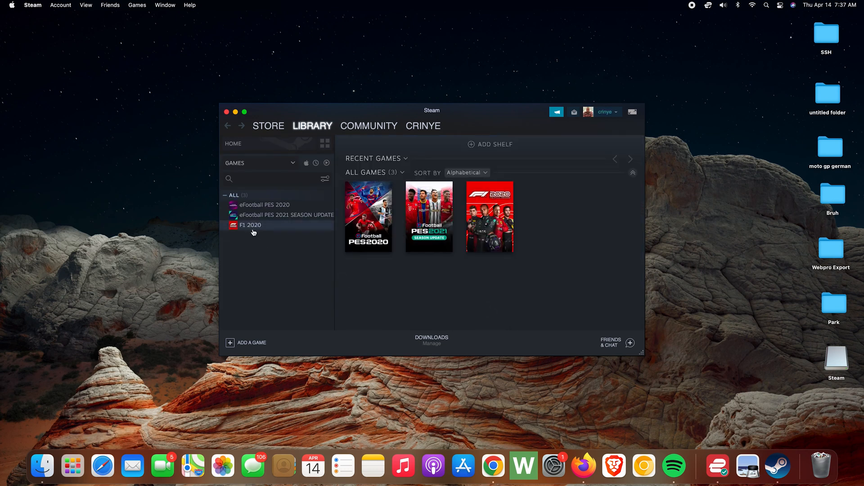
Step: Browse the library from eFootball PES 2020 to the F1 2020 game page
click(264, 205)
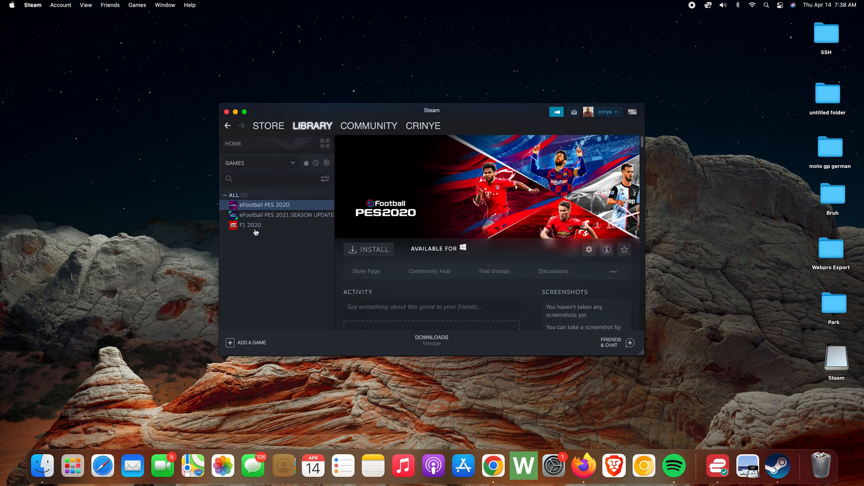
click(251, 225)
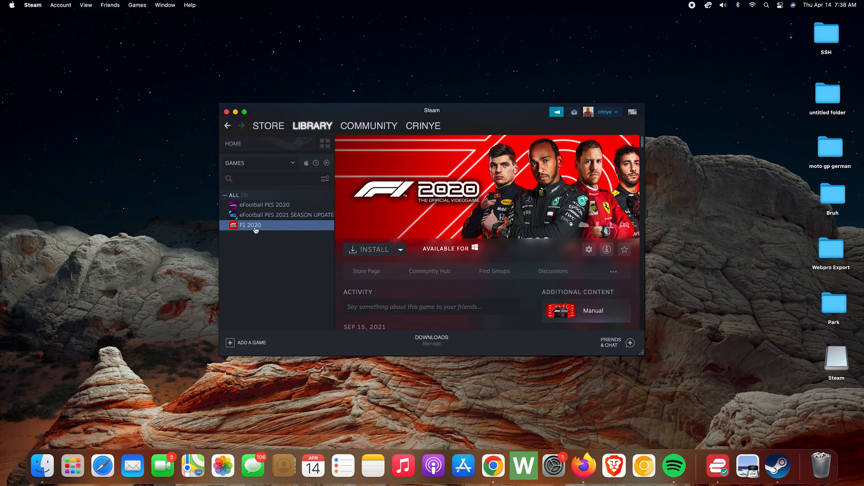